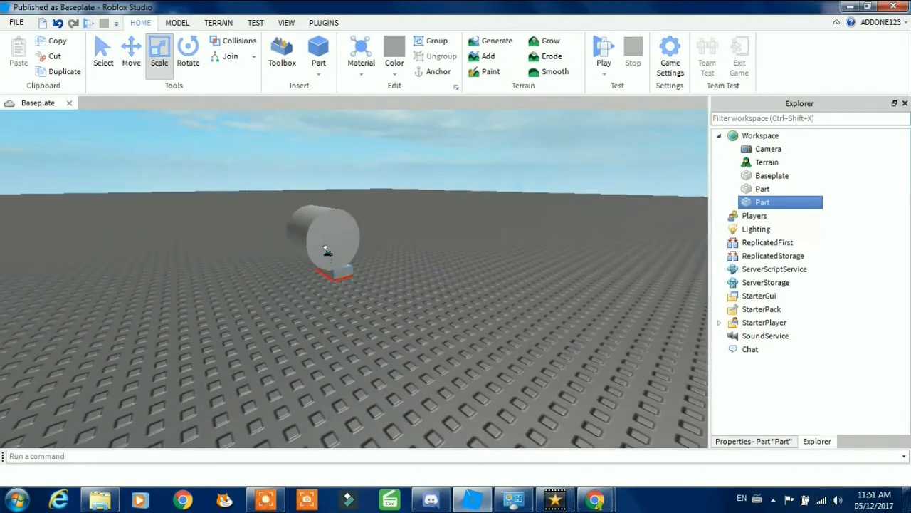
Step: Select the wheel cylinder and move it beside the small block
{"action": "left_click", "coordinate": [132, 53]}
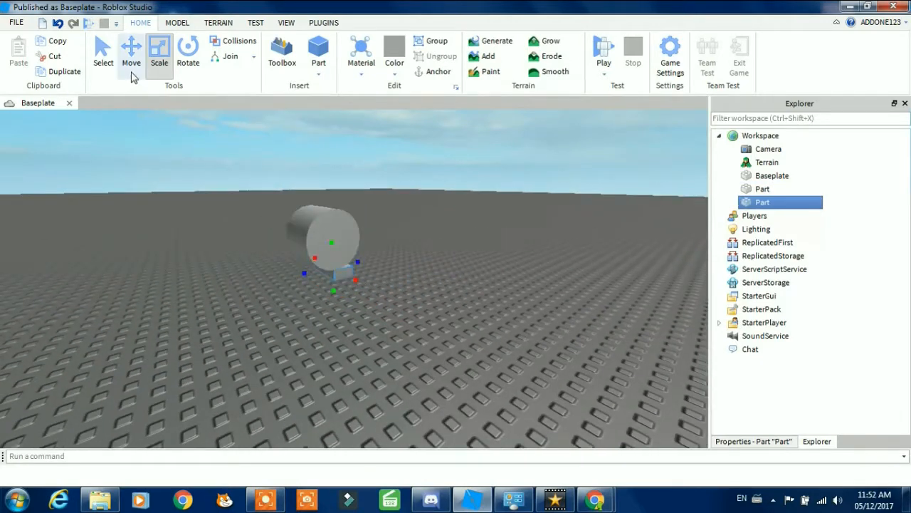
{"action": "left_click", "coordinate": [131, 54]}
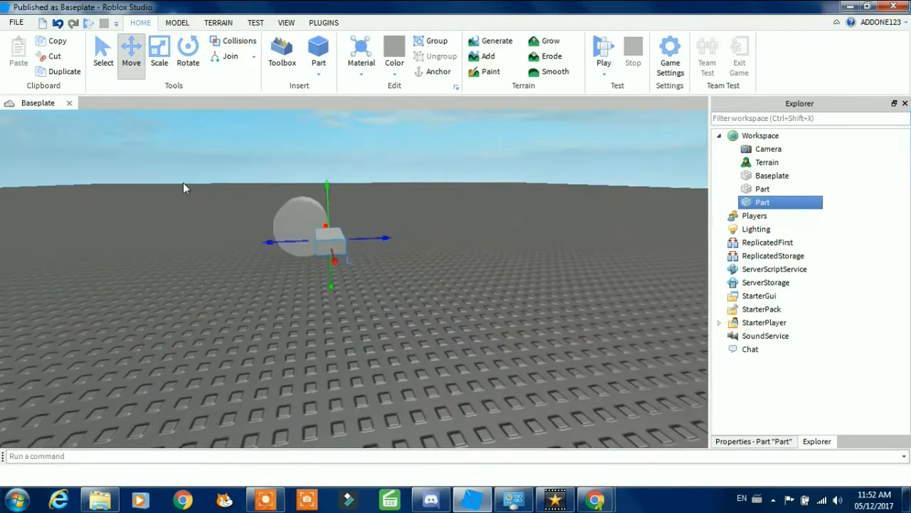
{"action": "left_click", "coordinate": [102, 54]}
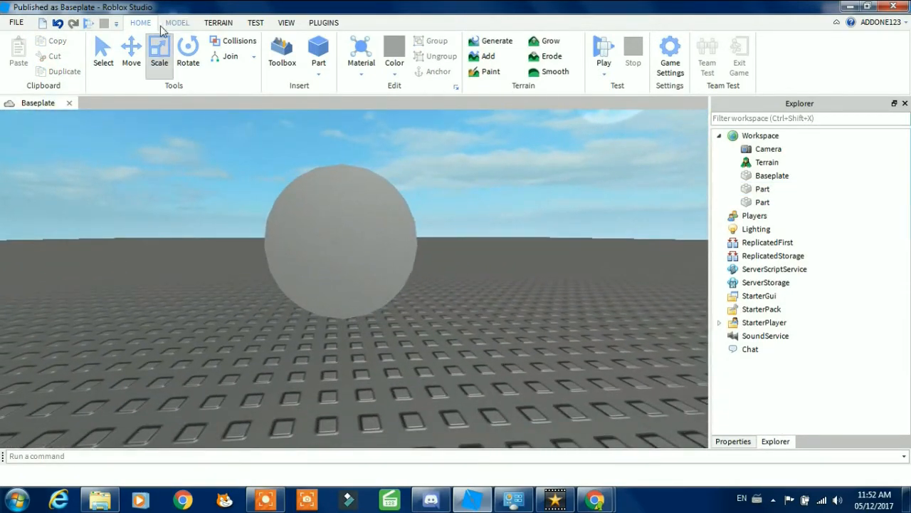
Step: Give the wheel a Hinge surface from the Model tab, then position parts with Move
{"action": "left_click", "coordinate": [482, 55]}
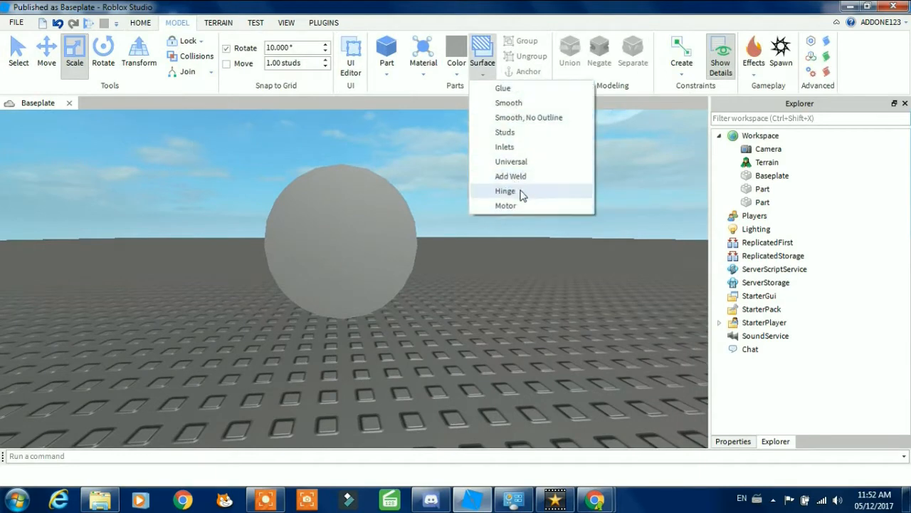
{"action": "left_click", "coordinate": [504, 191]}
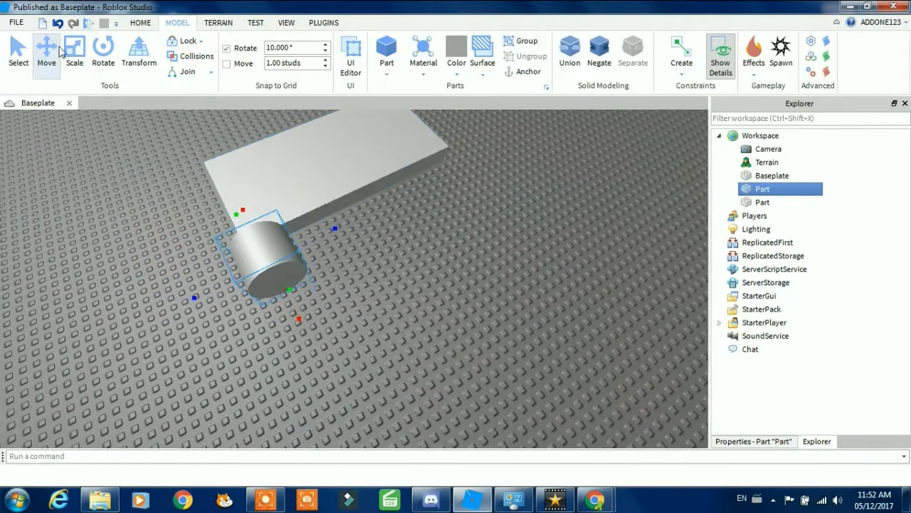
{"action": "left_click", "coordinate": [140, 23]}
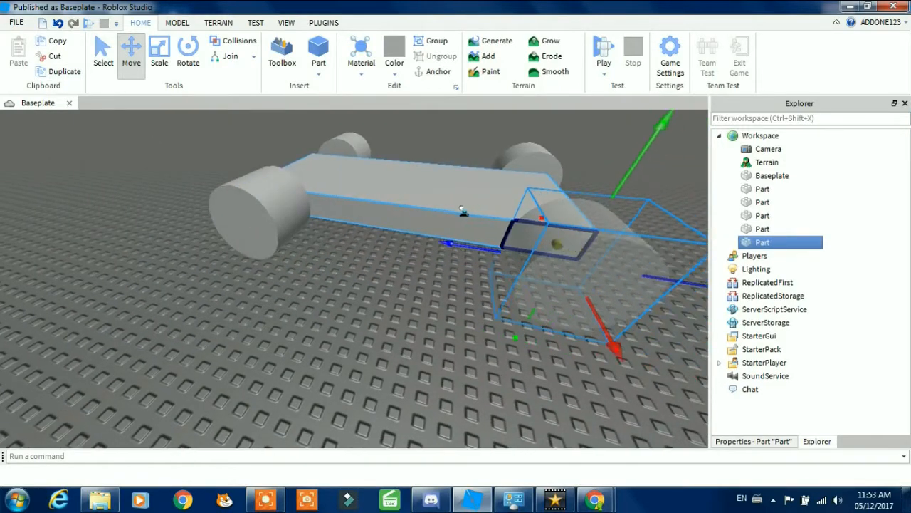
Step: Scroll to place the VehicleSeat on the chassis and begin the playtest
{"action": "scroll", "scroll_direction": "down", "scroll_amount": 3}
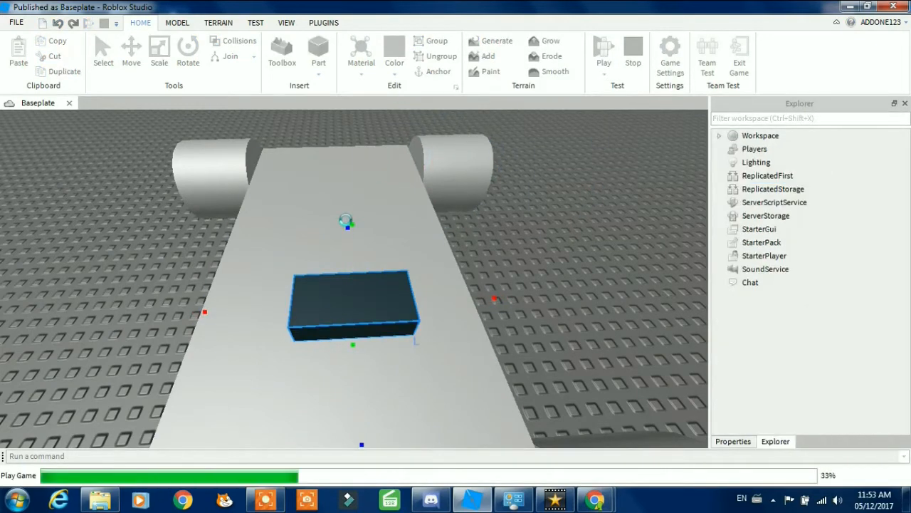
Step: Stop the running playtest to return to Edit mode
{"action": "left_click", "coordinate": [601, 53]}
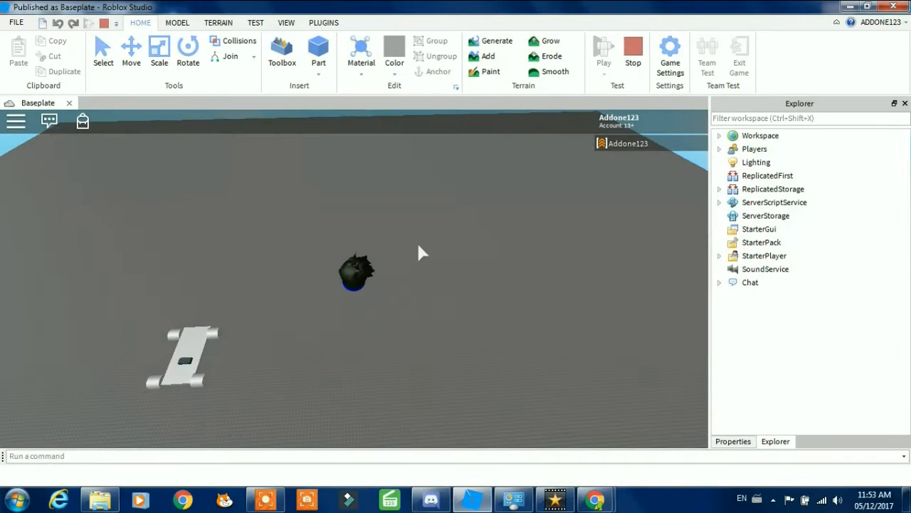
{"action": "left_click", "coordinate": [600, 54]}
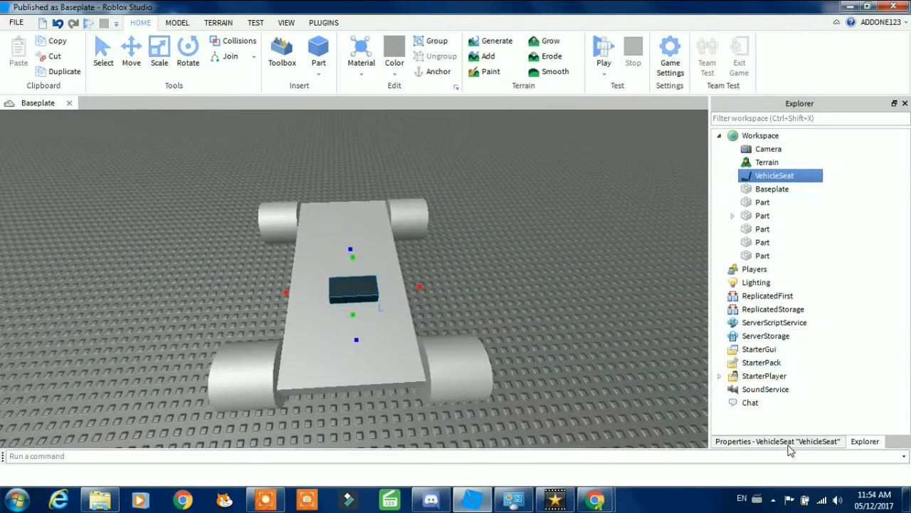
{"action": "left_click", "coordinate": [778, 441]}
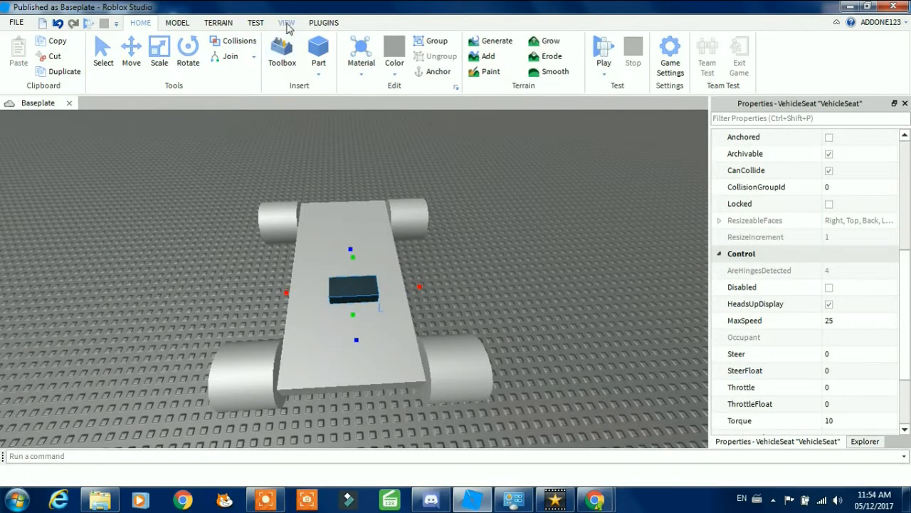
{"action": "left_click", "coordinate": [286, 23]}
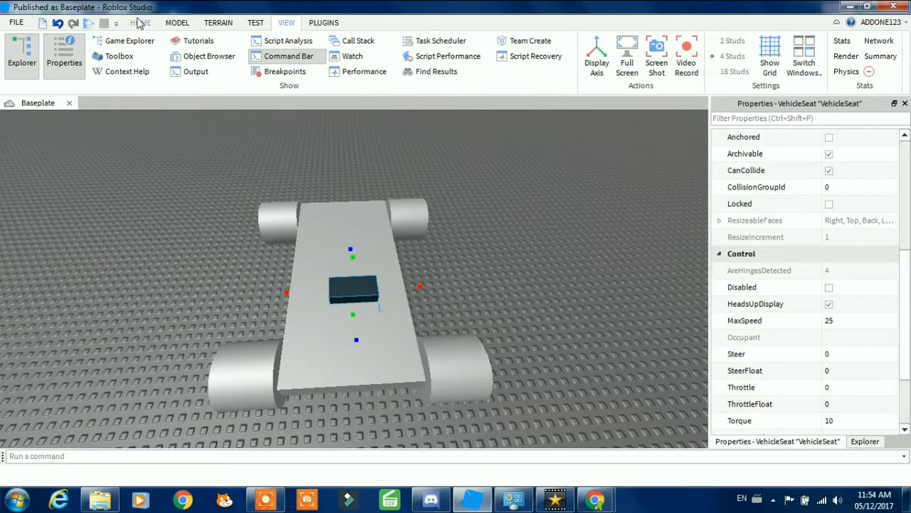
{"action": "left_click", "coordinate": [141, 23]}
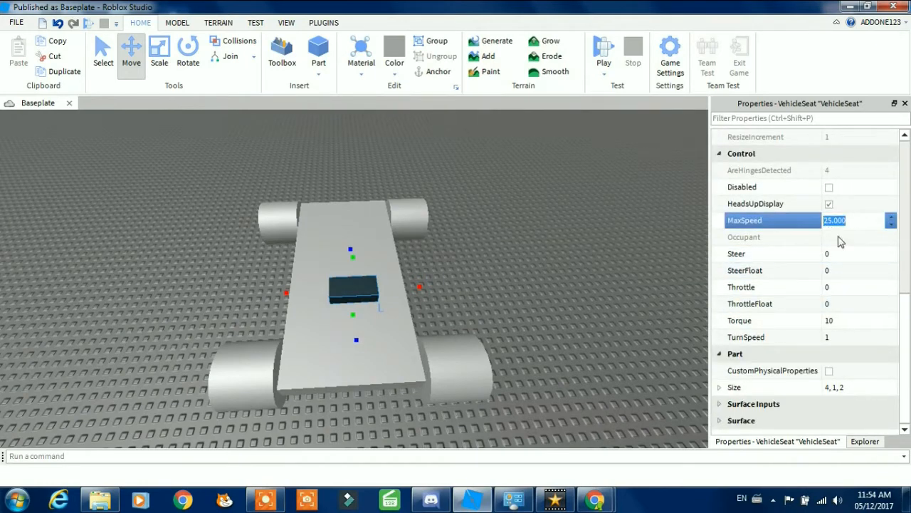
{"action": "type", "text": "4356345835647"}
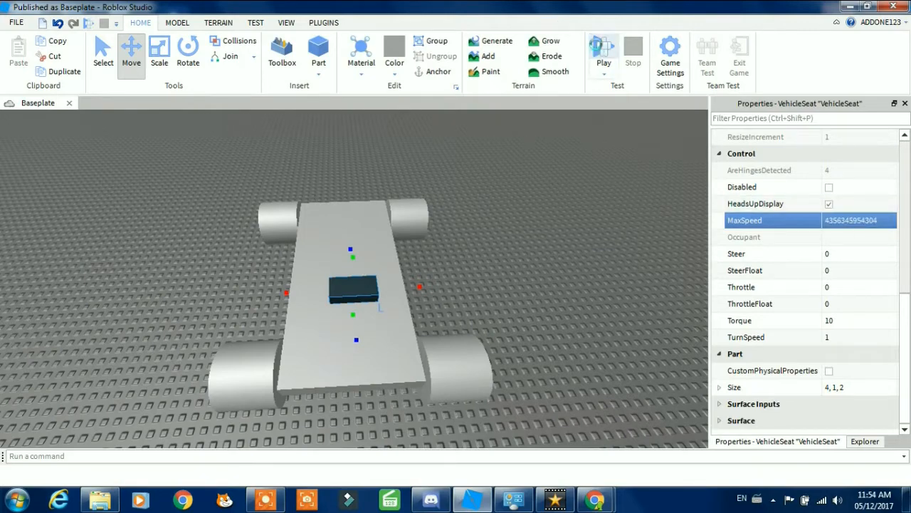
{"action": "left_click", "coordinate": [601, 49]}
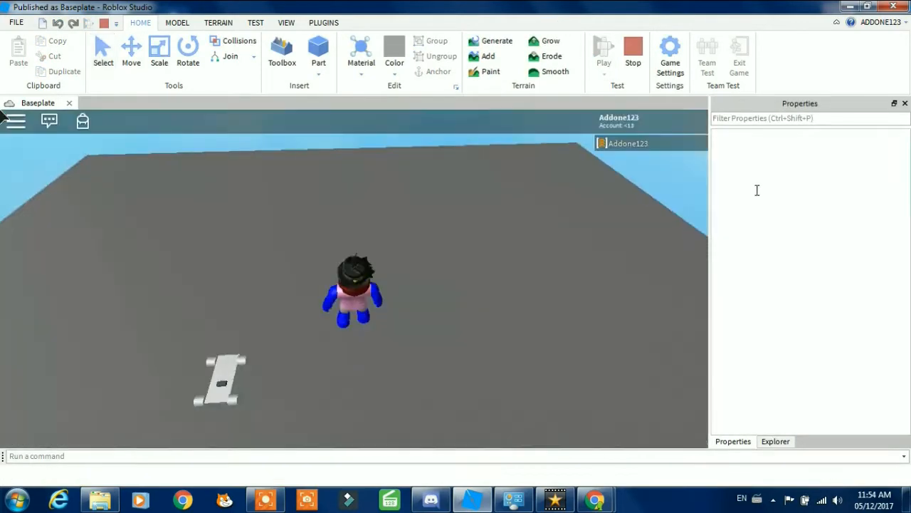